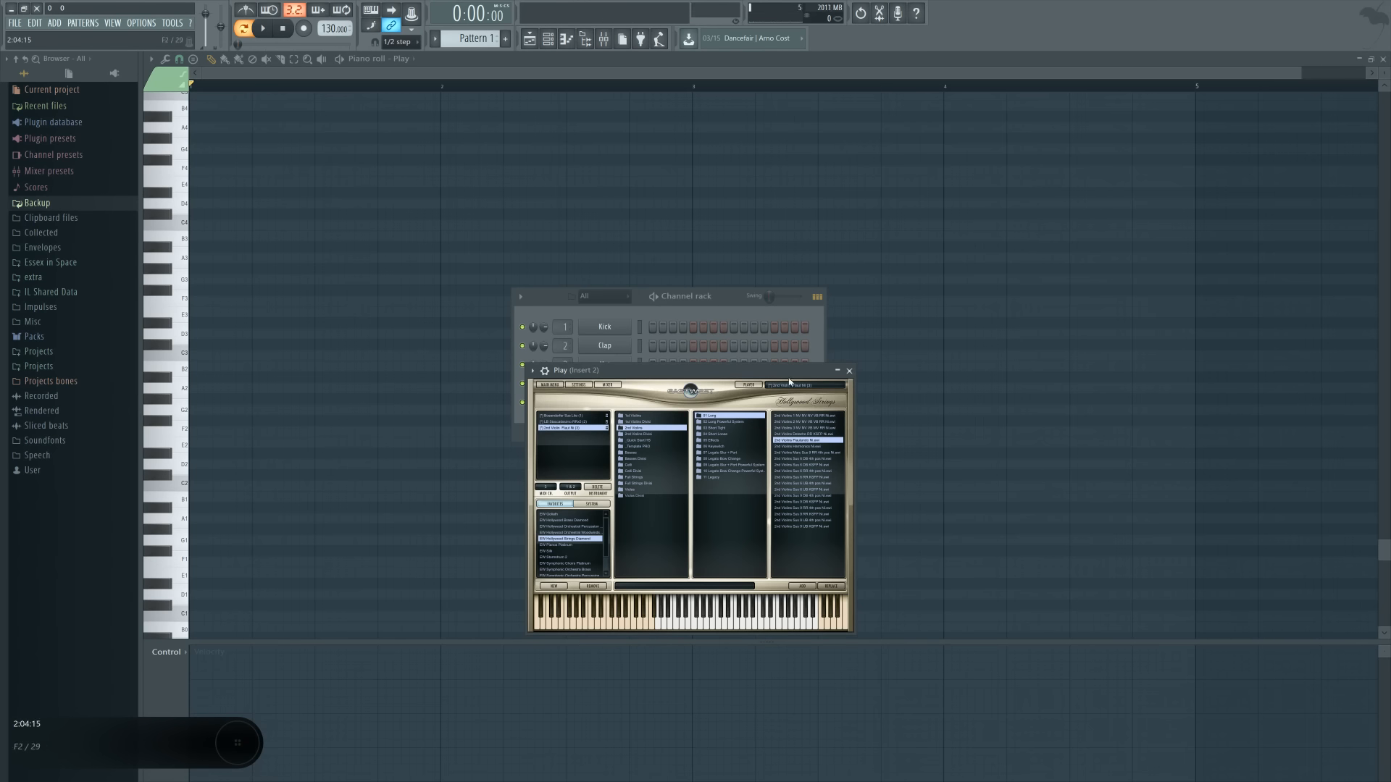
Close the Play instrument window to return to its piano roll
left_click(847, 370)
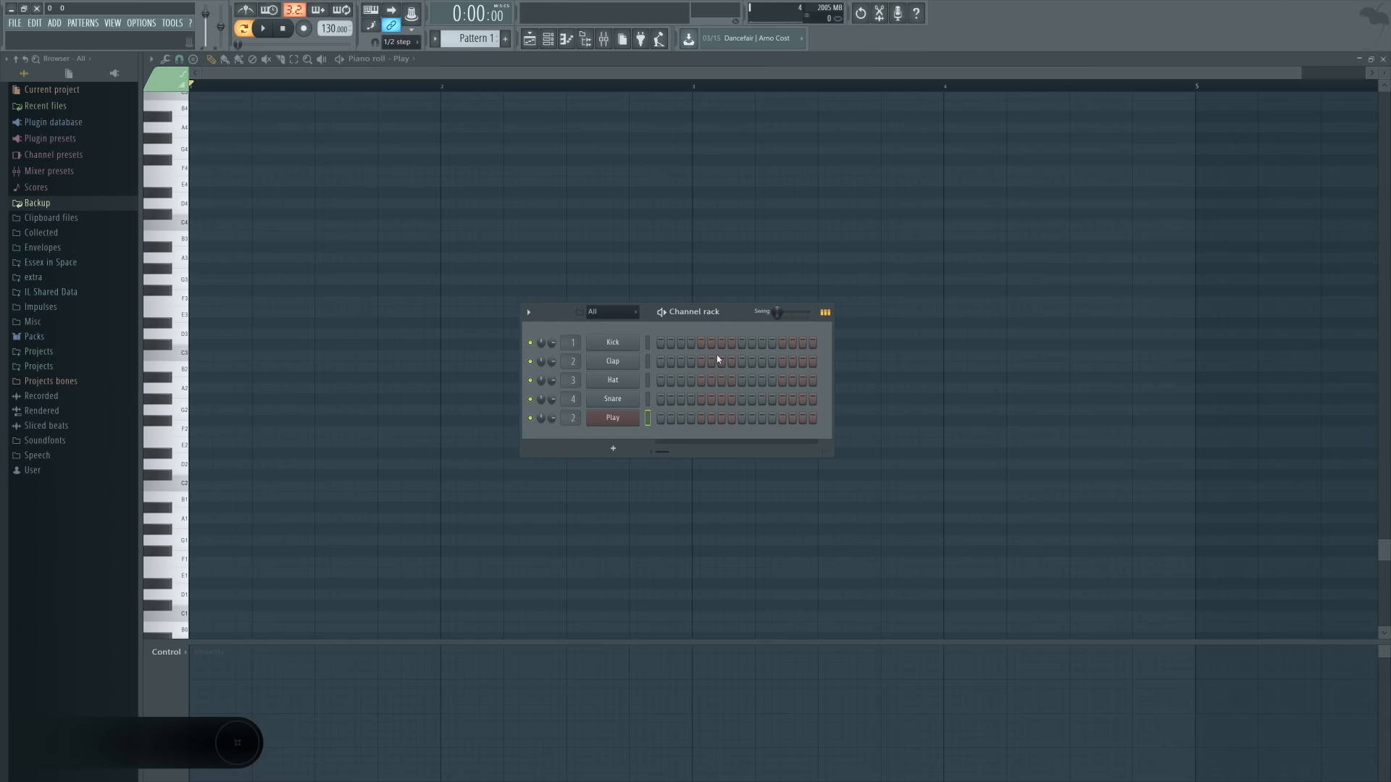
mouse_move(635, 433)
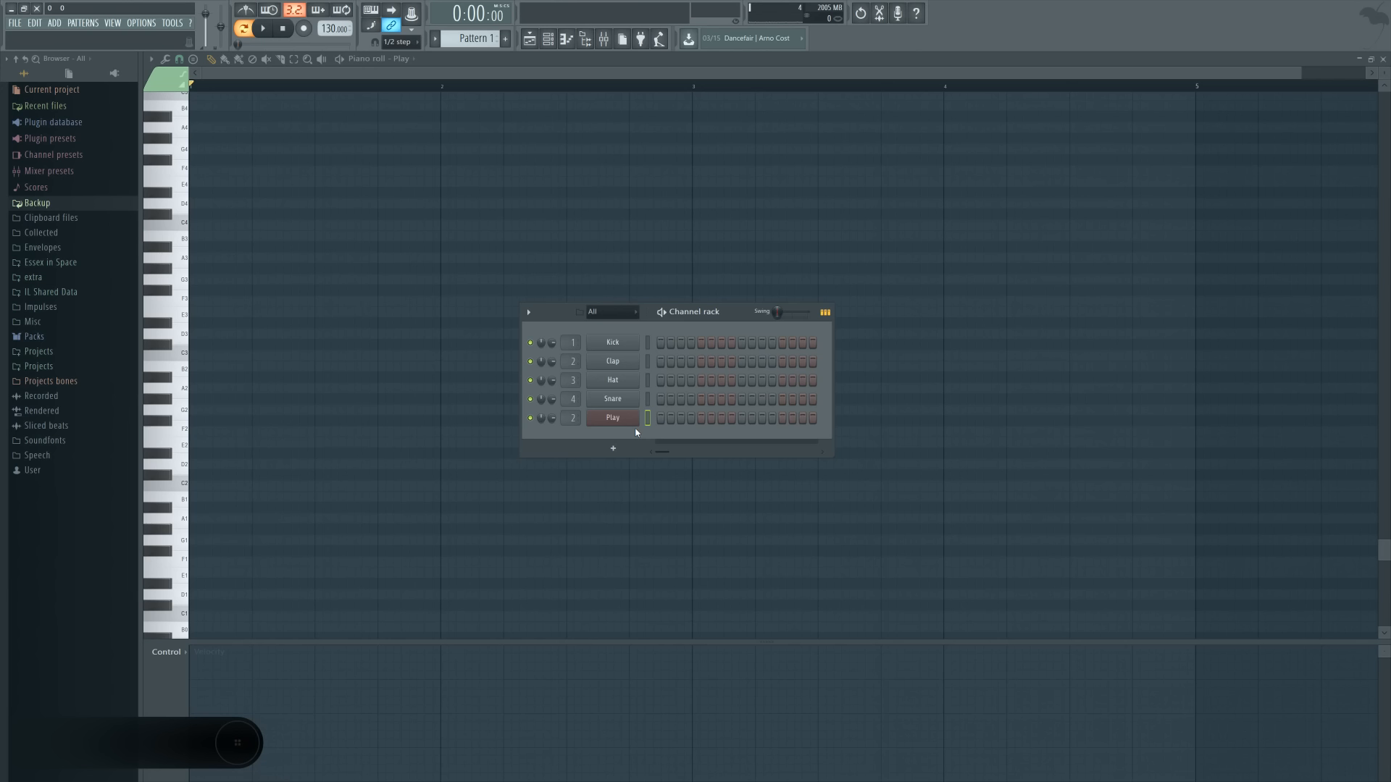
mouse_move(637, 434)
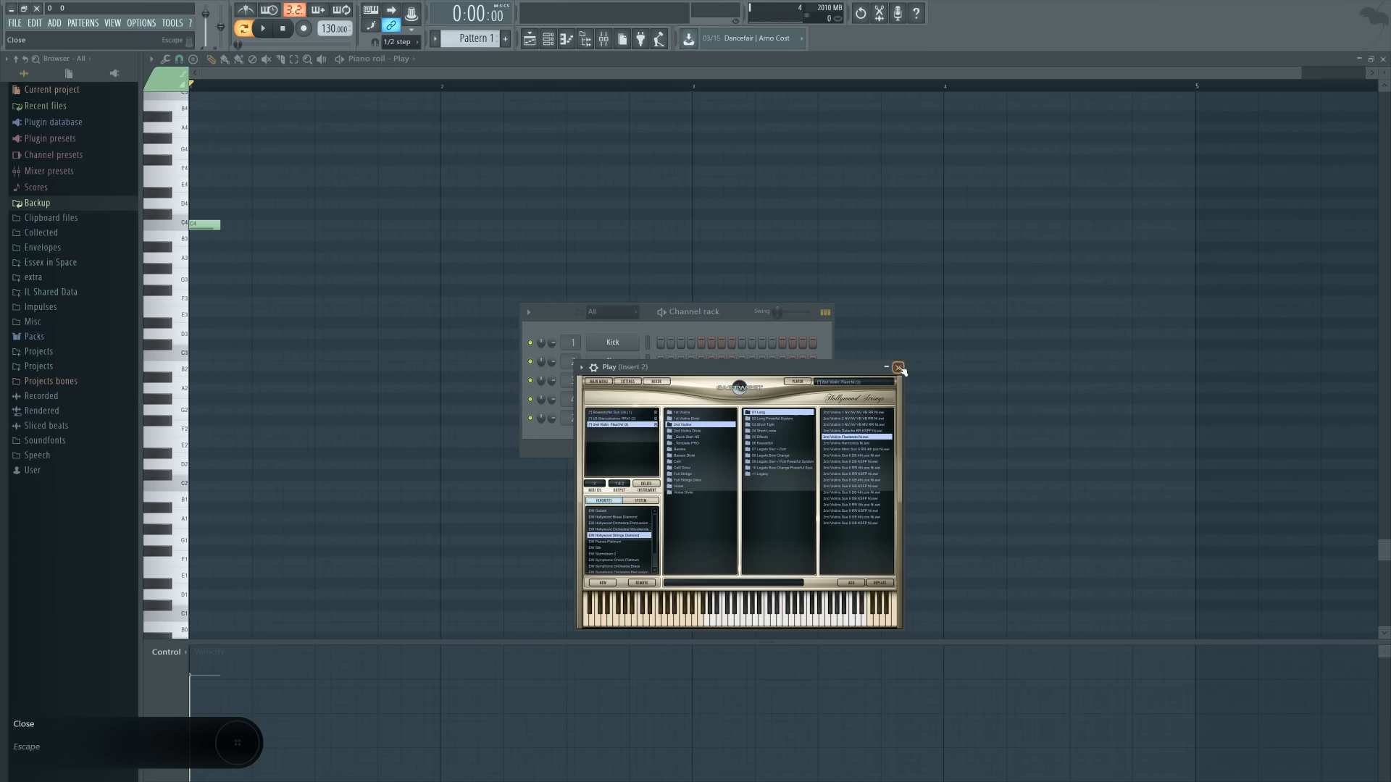
Close the Play instrument window and hide the channel rack
left_click(899, 368)
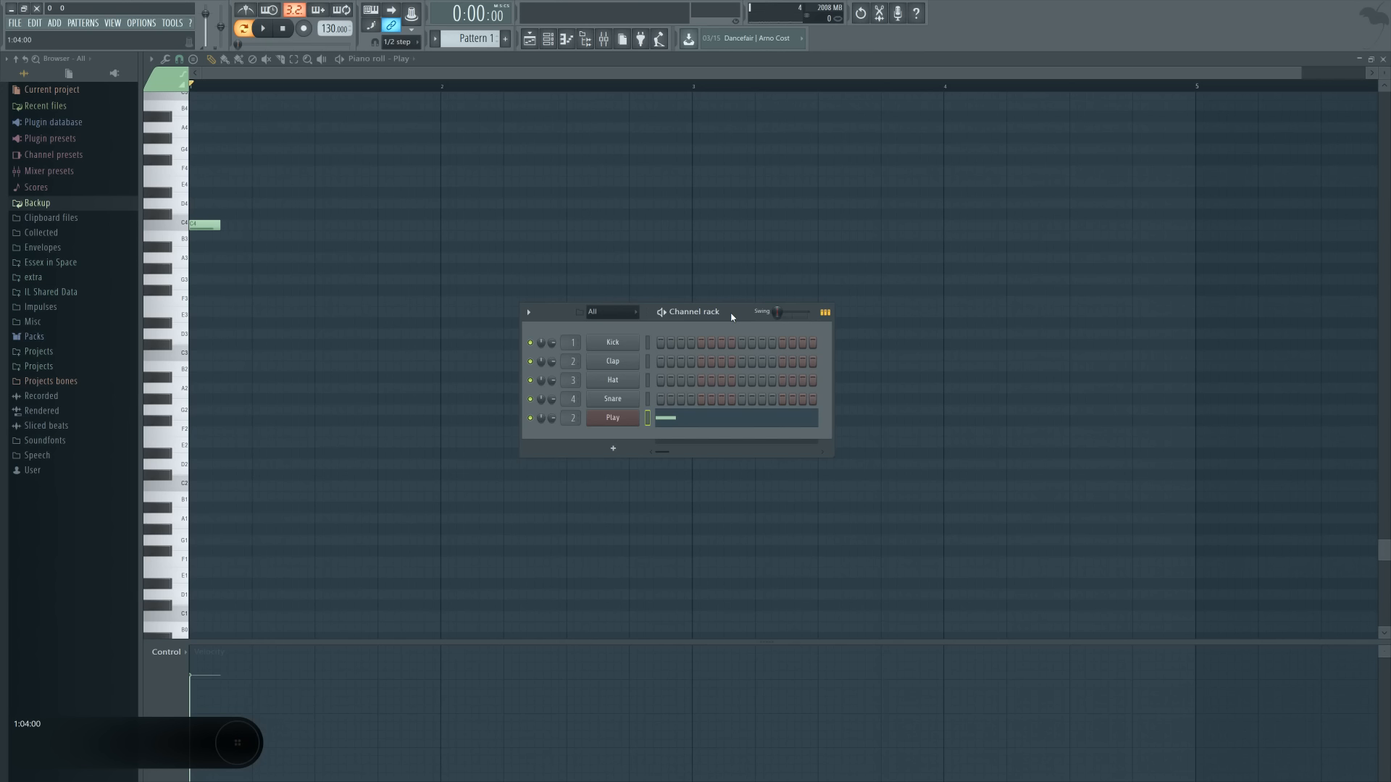
mouse_move(730, 317)
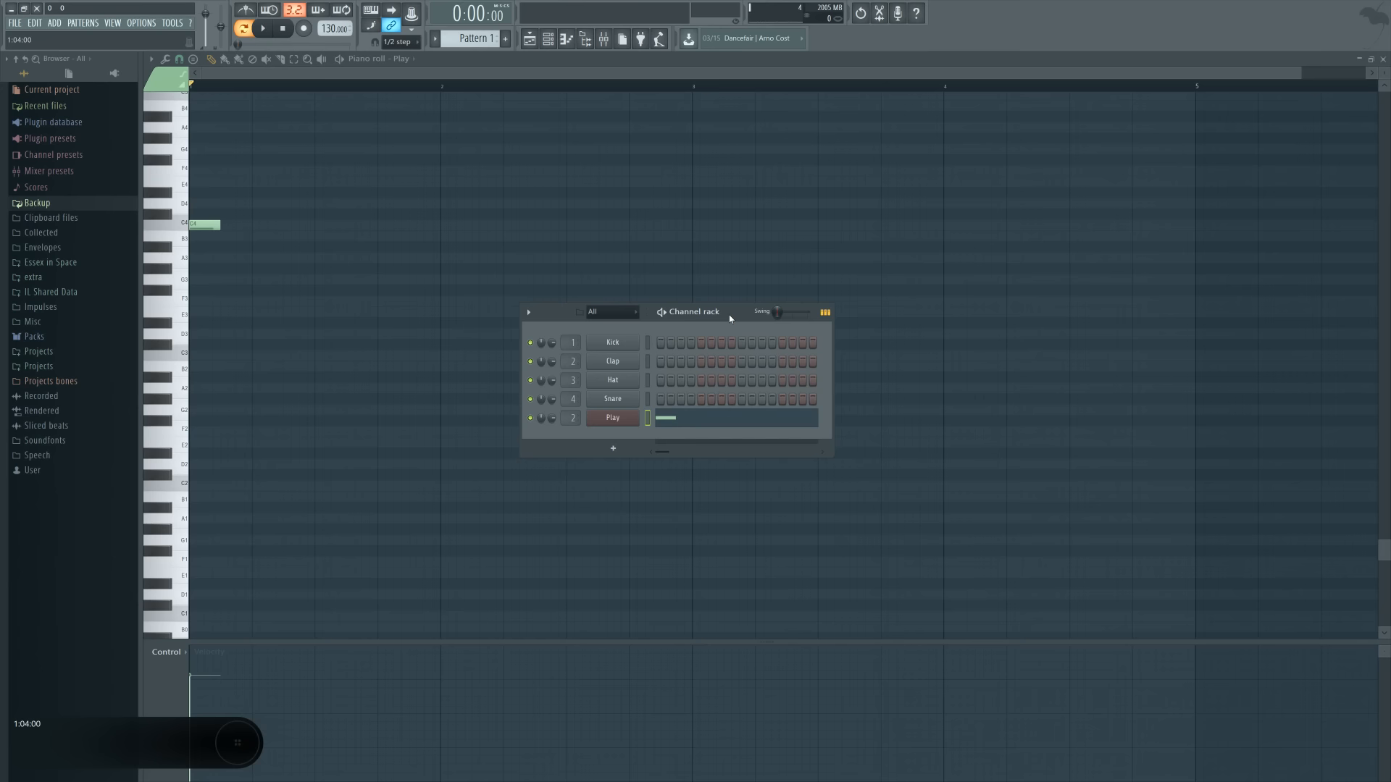
left_click(282, 257)
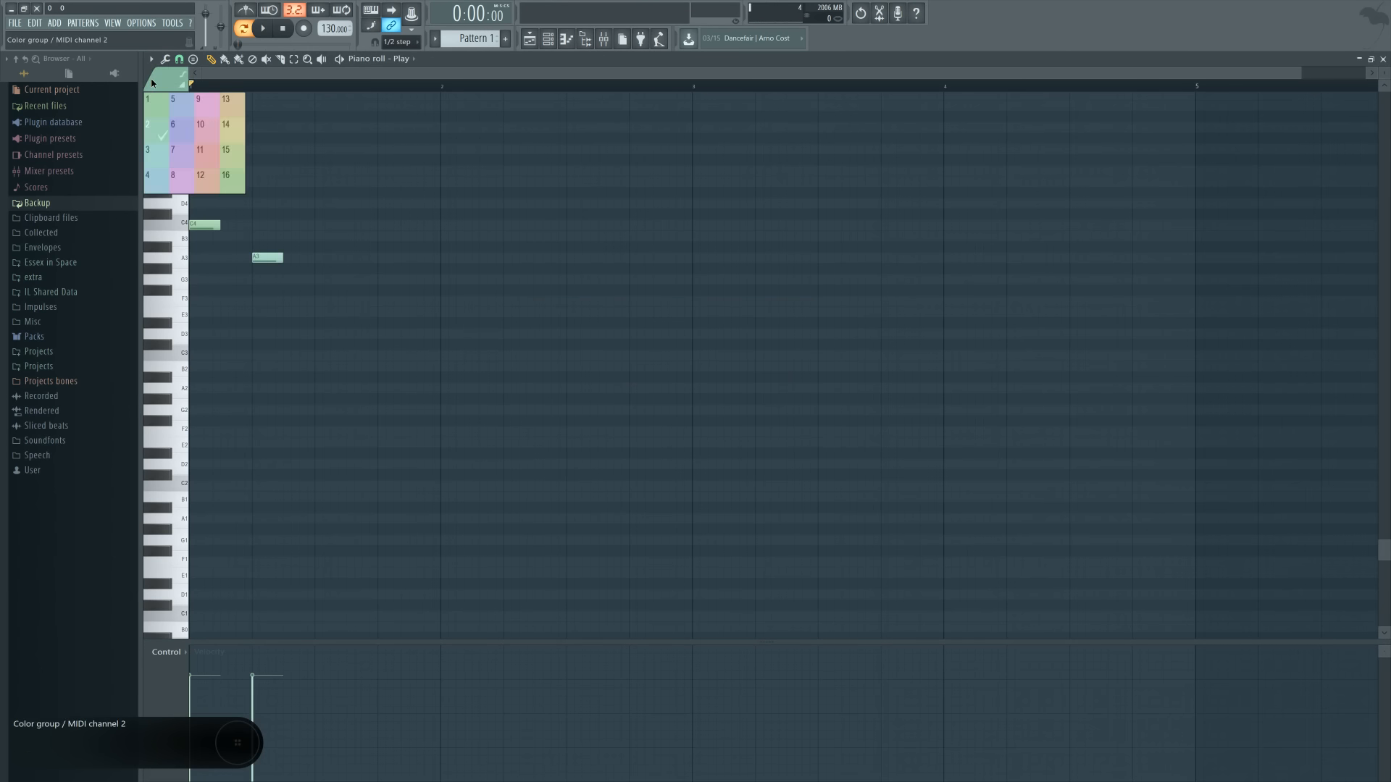
left_click(331, 236)
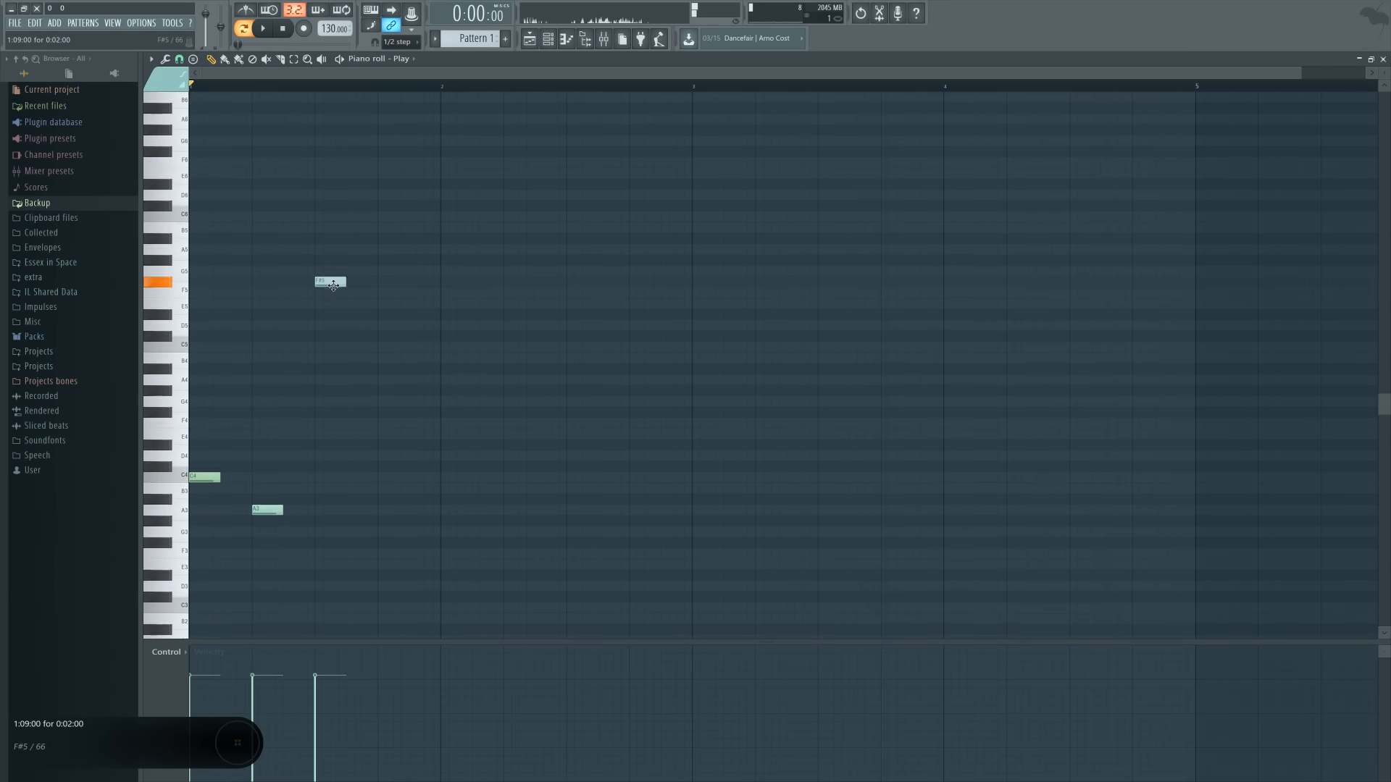
mouse_move(368, 393)
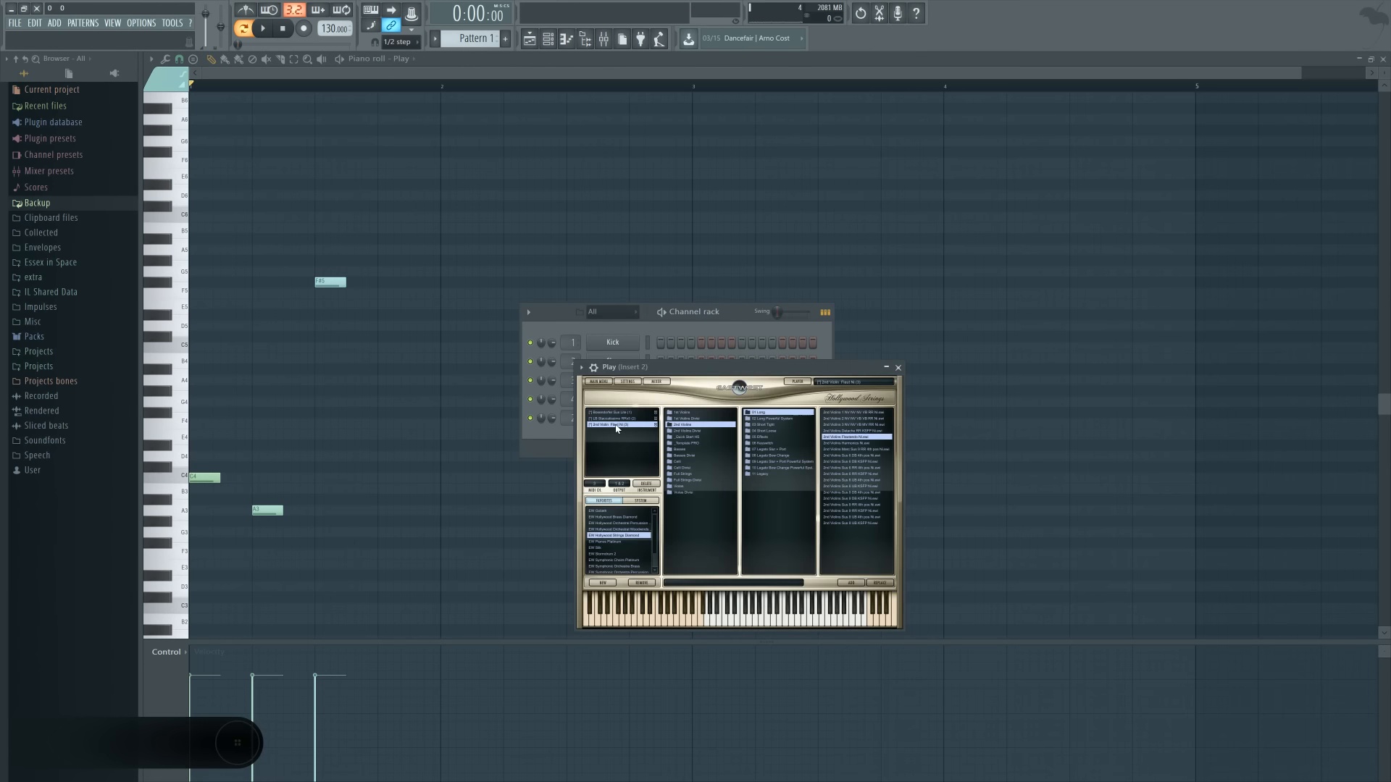
left_click(896, 368)
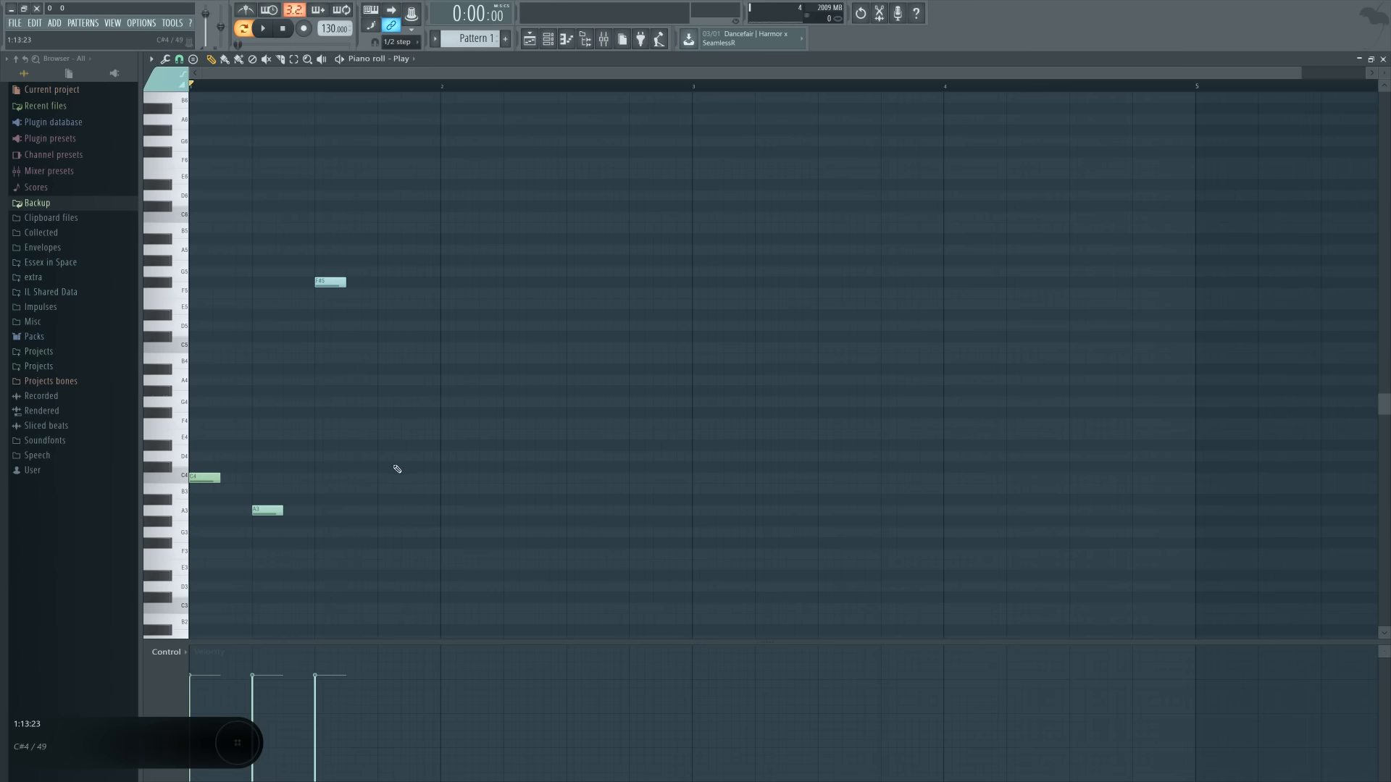
left_click(202, 477)
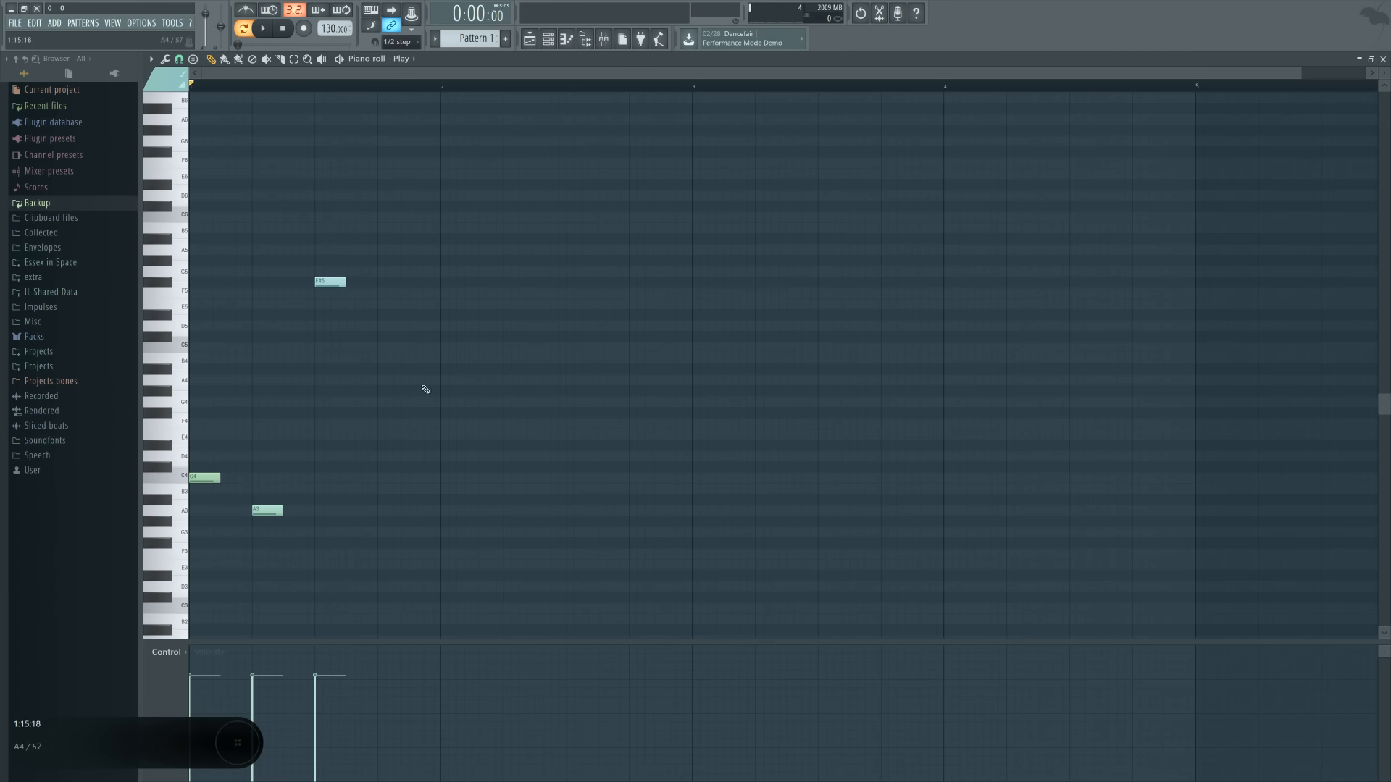
mouse_move(414, 437)
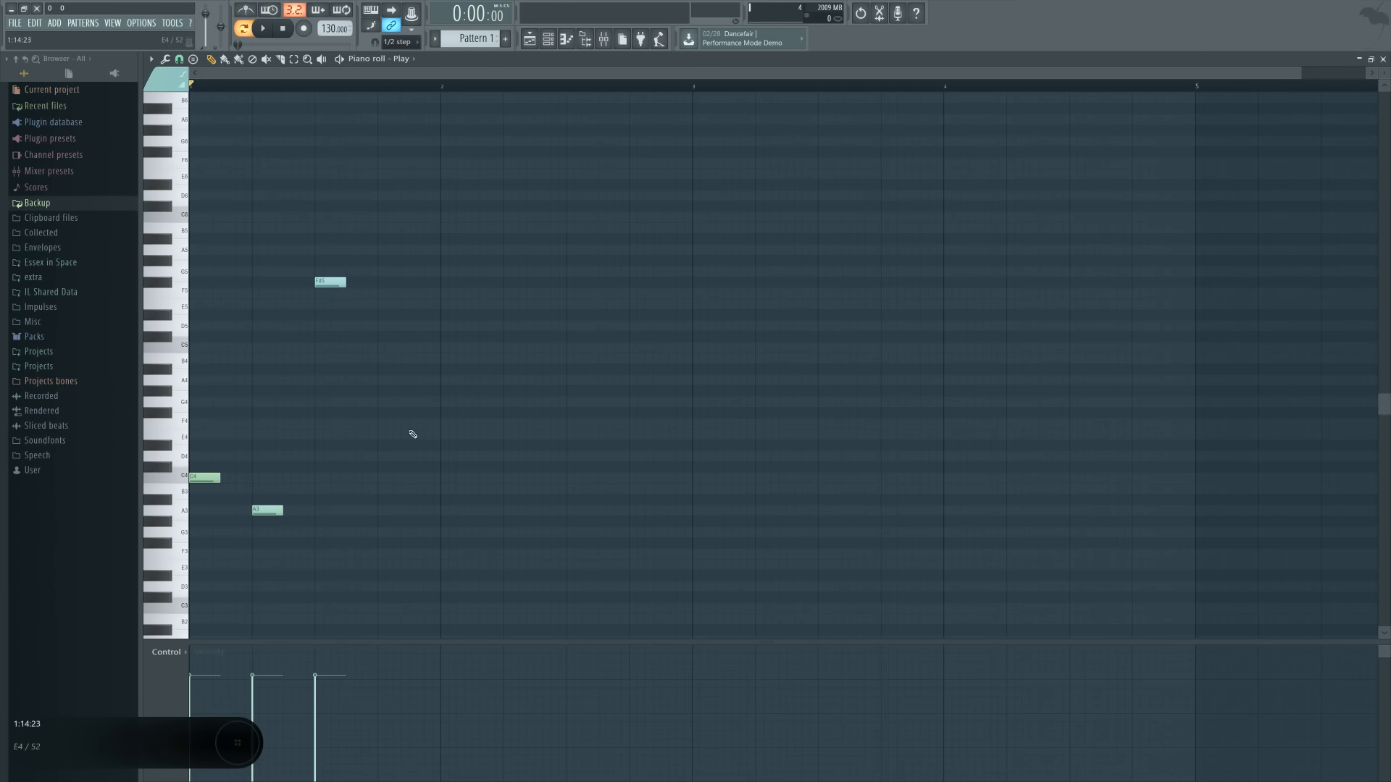
mouse_move(392, 410)
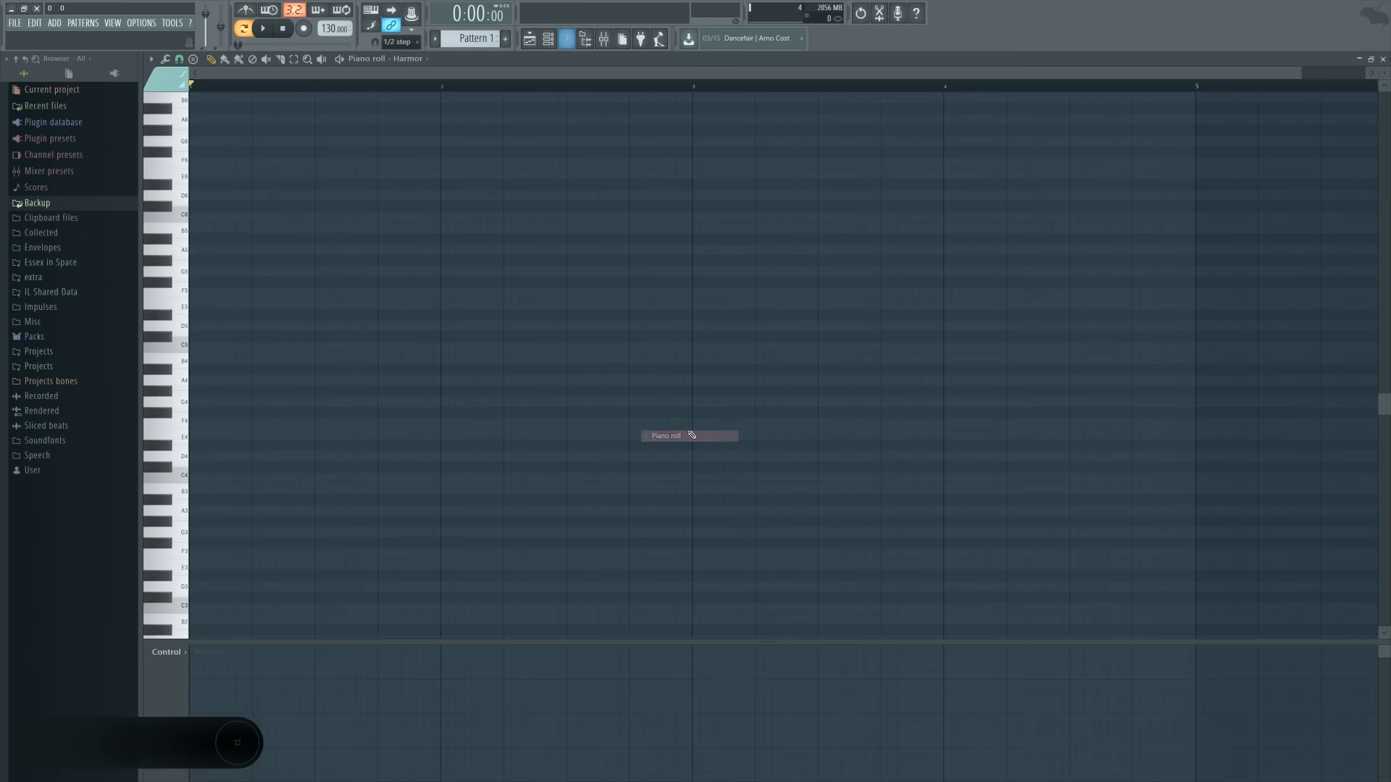
Draw a held Harmor note trimmed to bar 2, then select the MIDI channel 3 group
left_click_drag(190, 446, 506, 447)
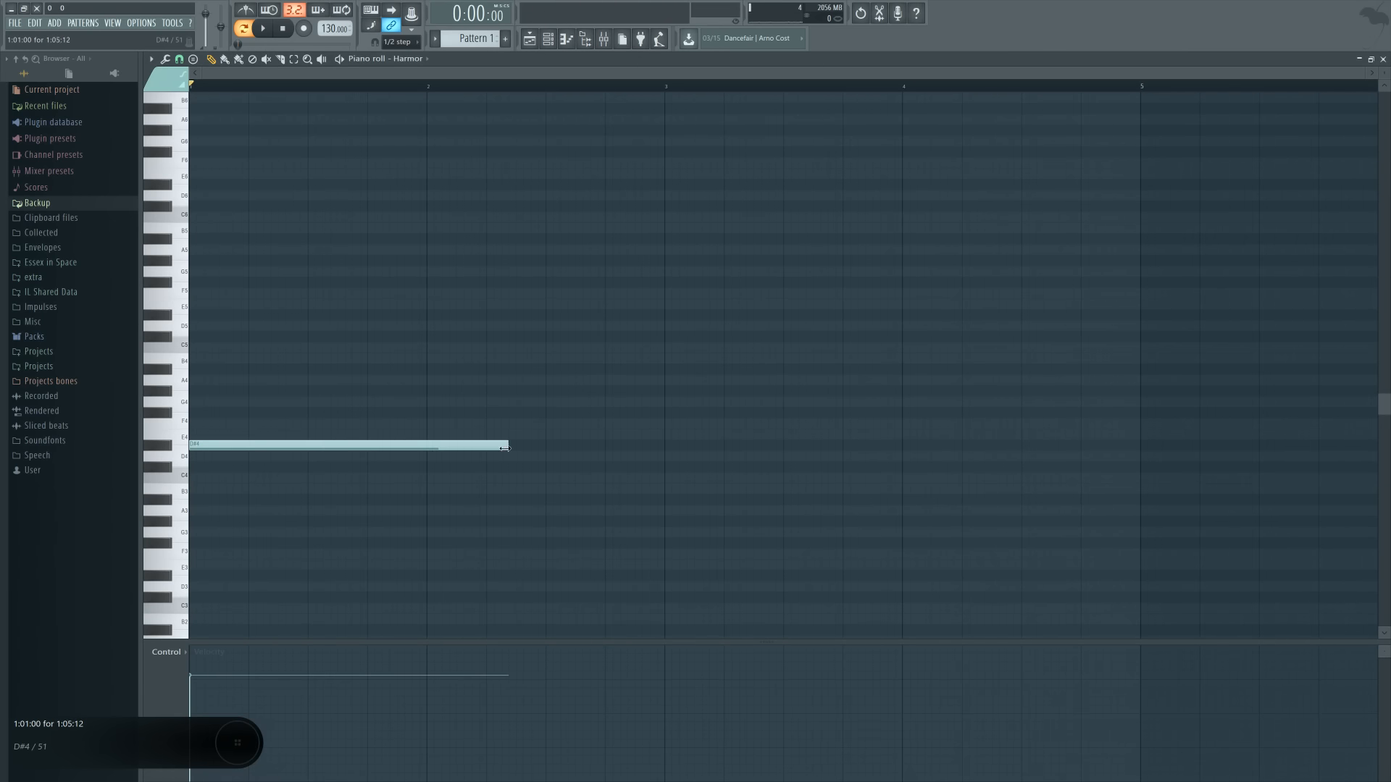
left_click_drag(506, 445, 426, 446)
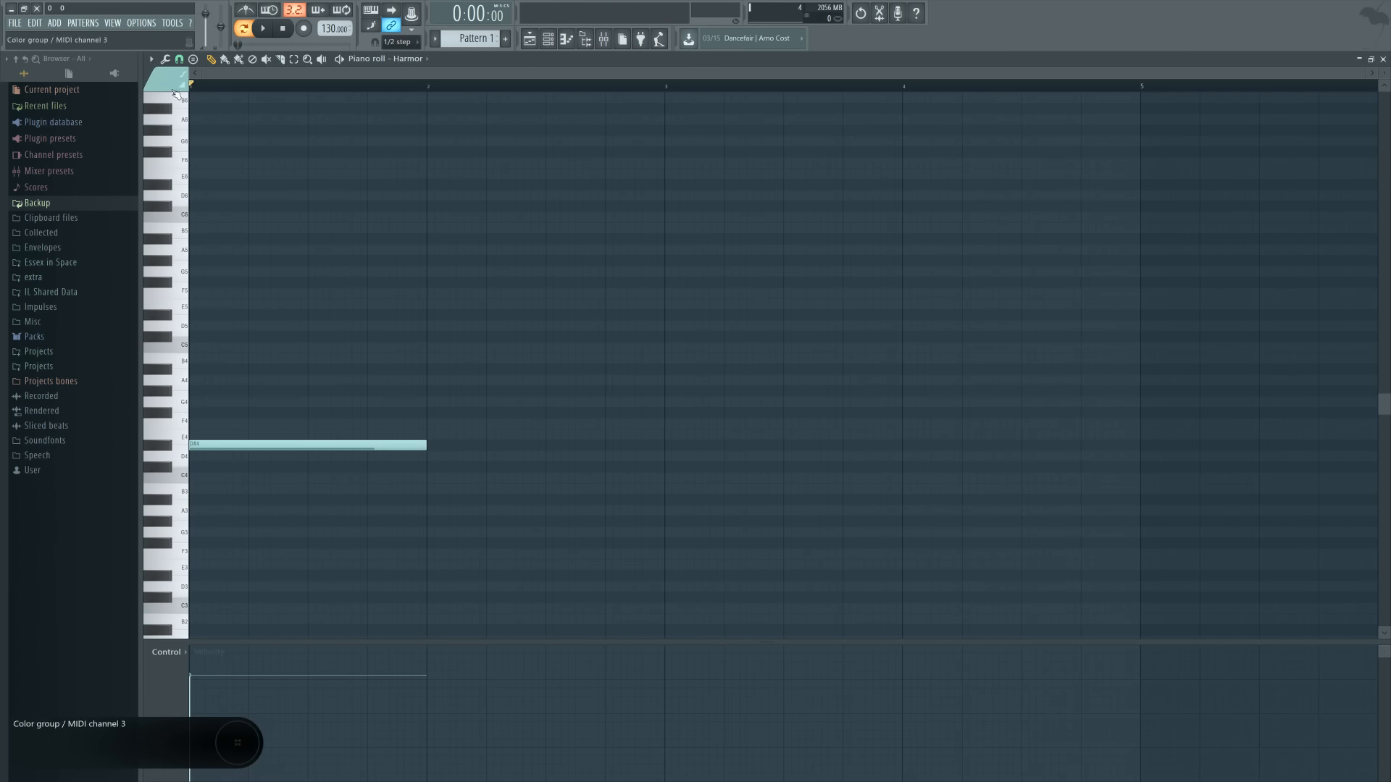
left_click(306, 368)
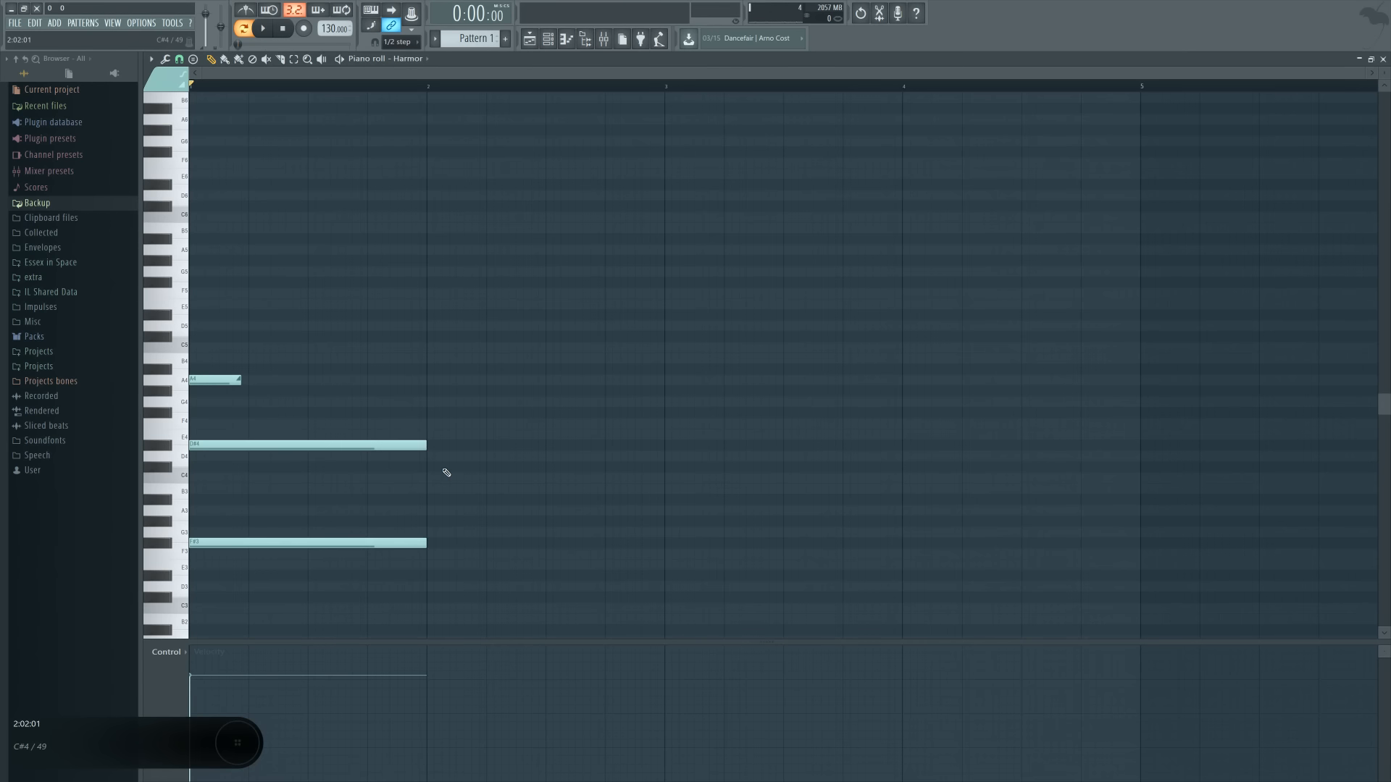
mouse_move(360, 483)
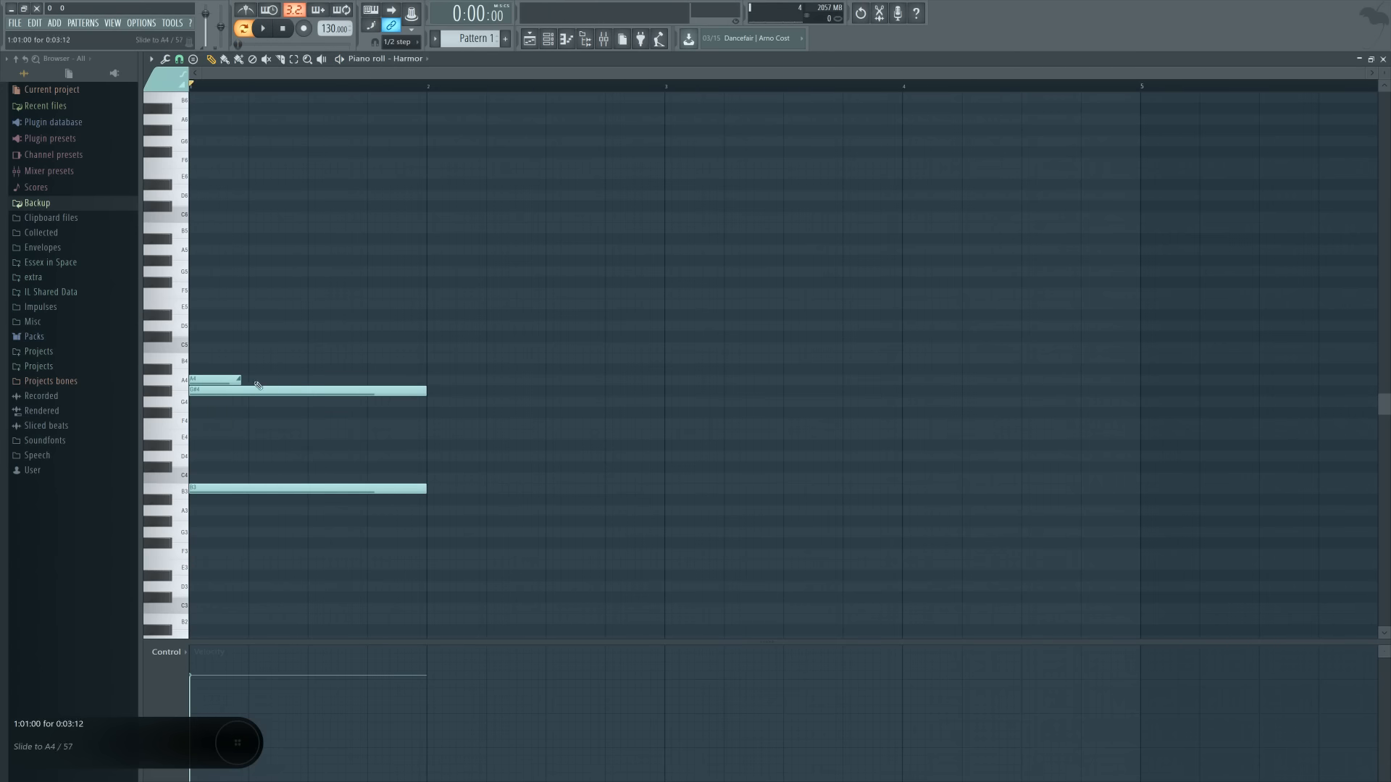
Drag the short slide note down to G#3 in the Harmor pattern
left_click_drag(213, 379, 213, 522)
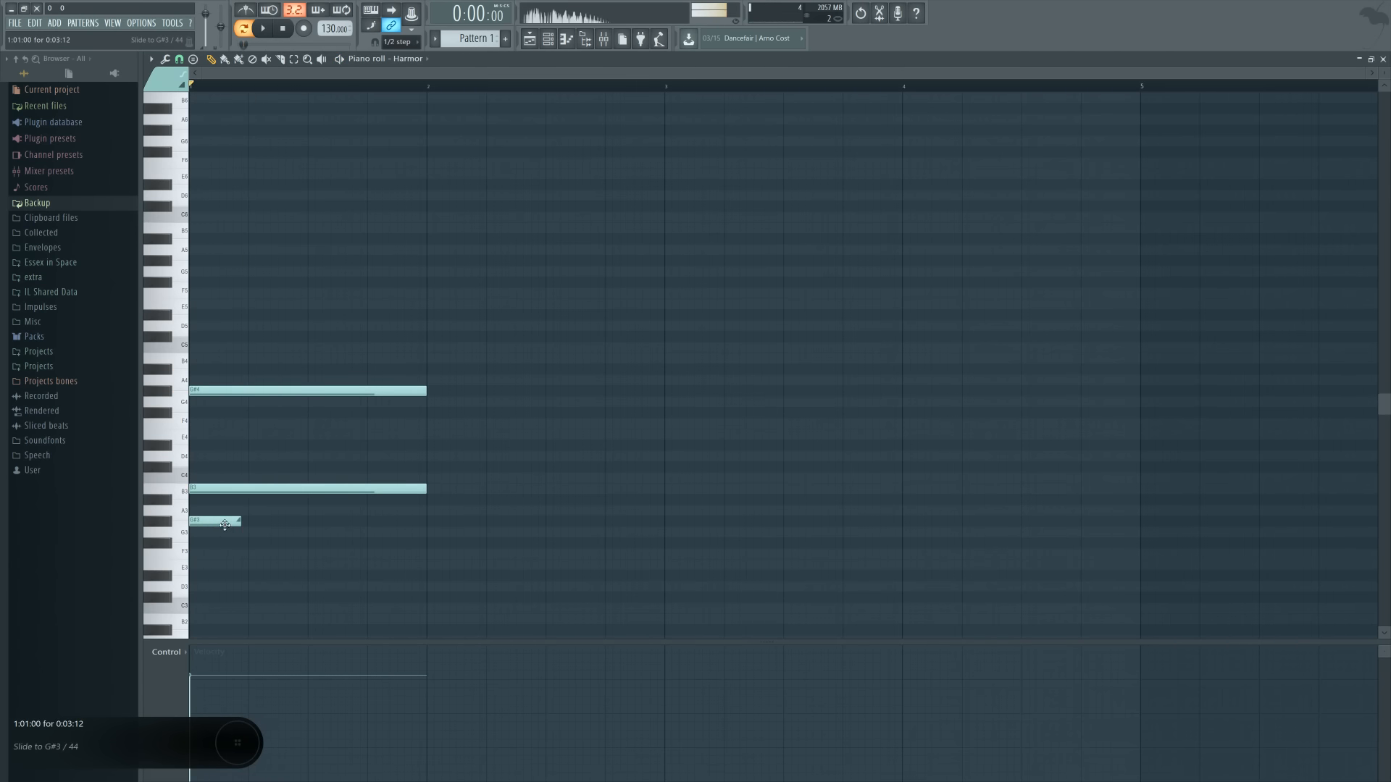
left_click(306, 391)
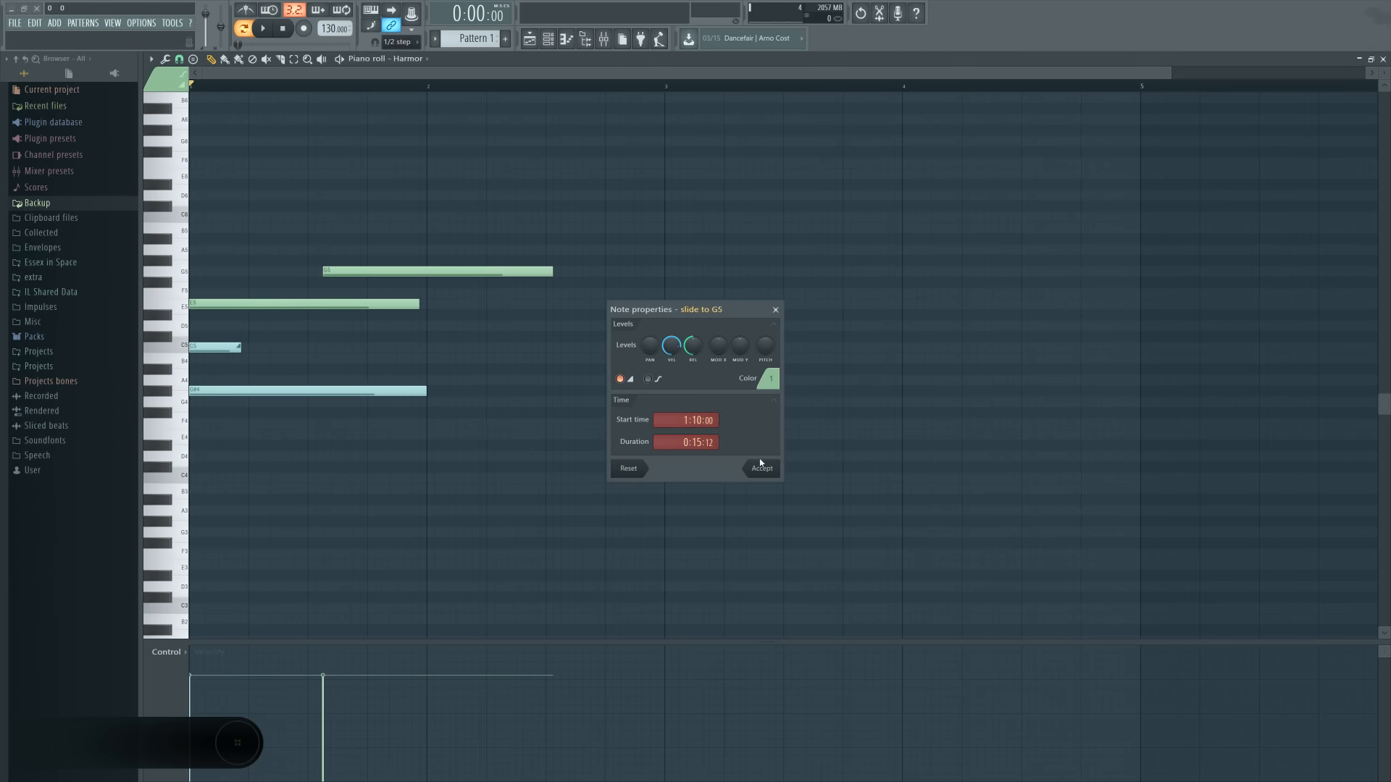
Accept the slide-to-G5 note's new start time and shorter length in Note properties
left_click(759, 469)
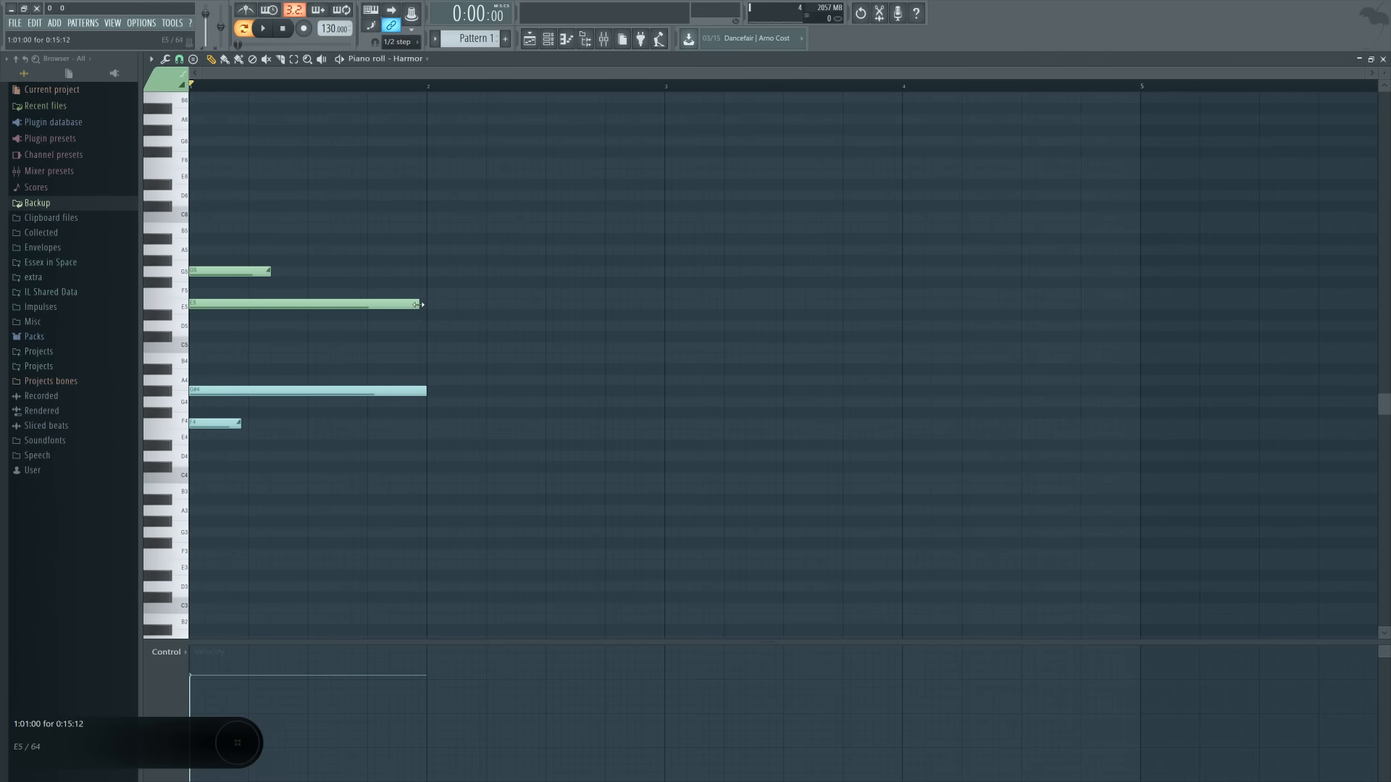
Show the channel rack and open the Harmor instrument
left_click(548, 39)
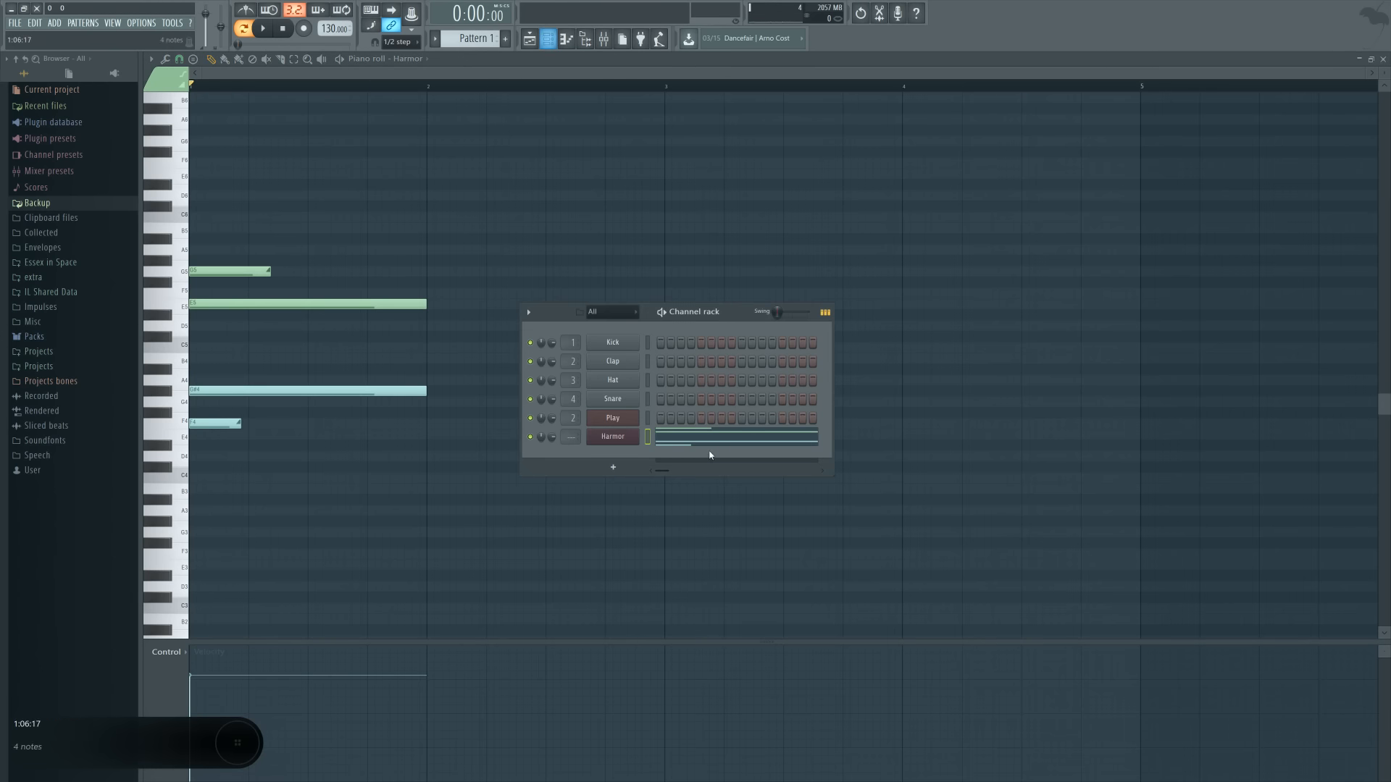
left_click(612, 435)
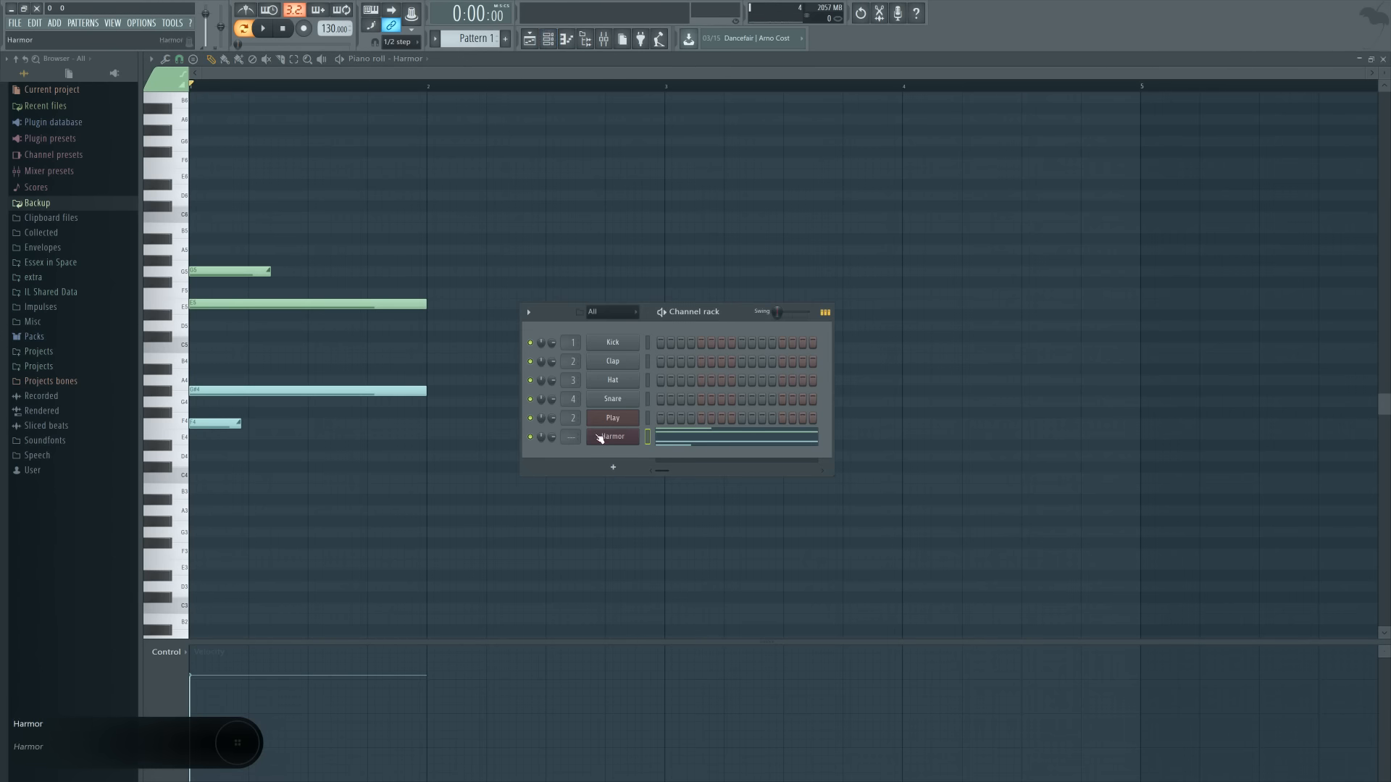